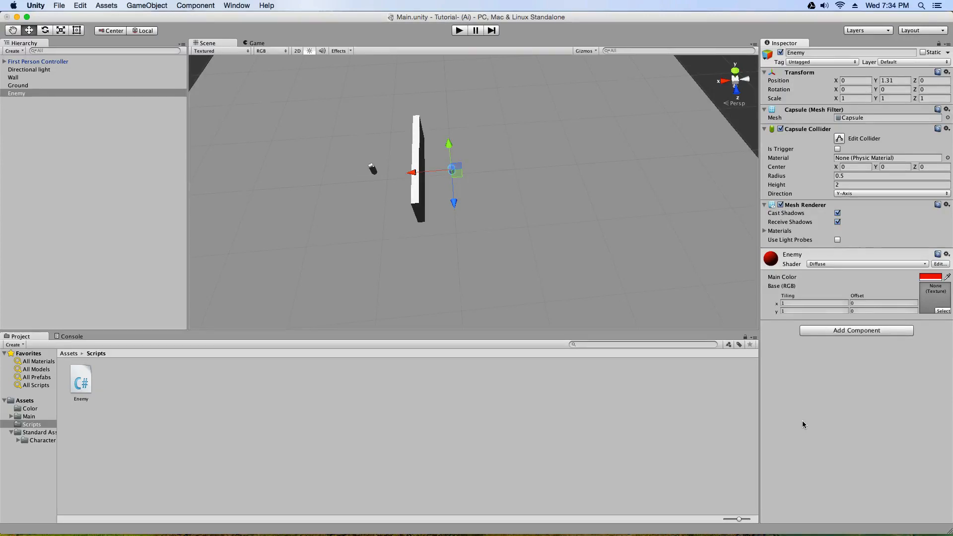
mouse_move(812, 392)
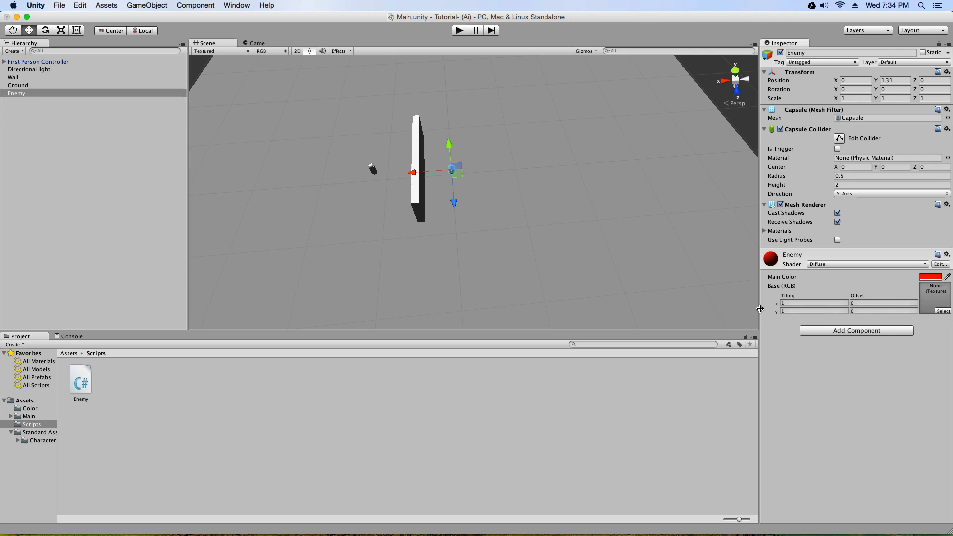
mouse_move(672, 273)
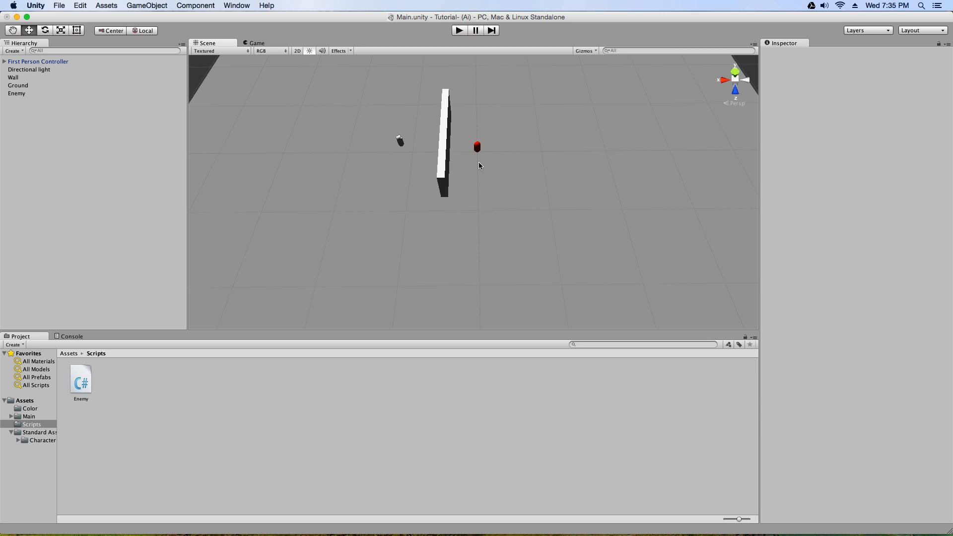
mouse_move(482, 184)
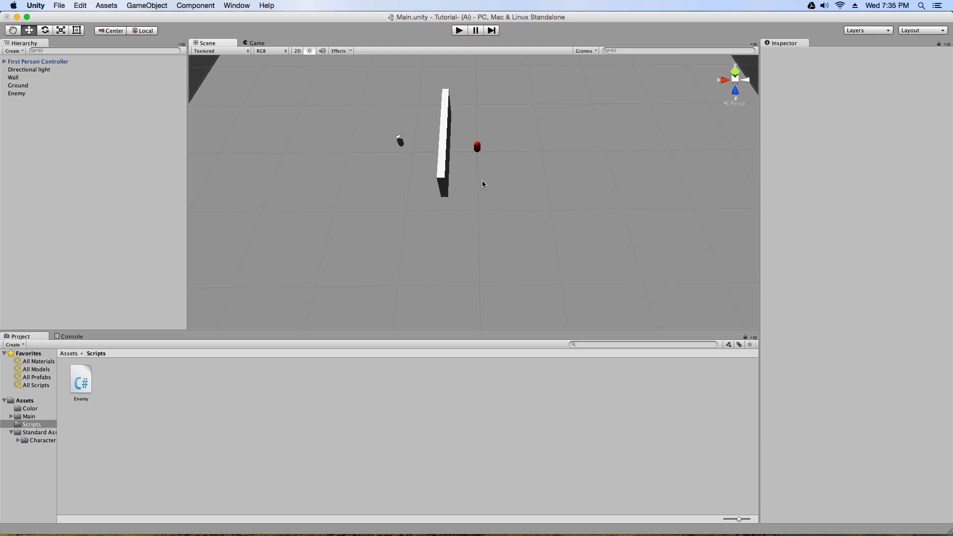
mouse_move(236, 5)
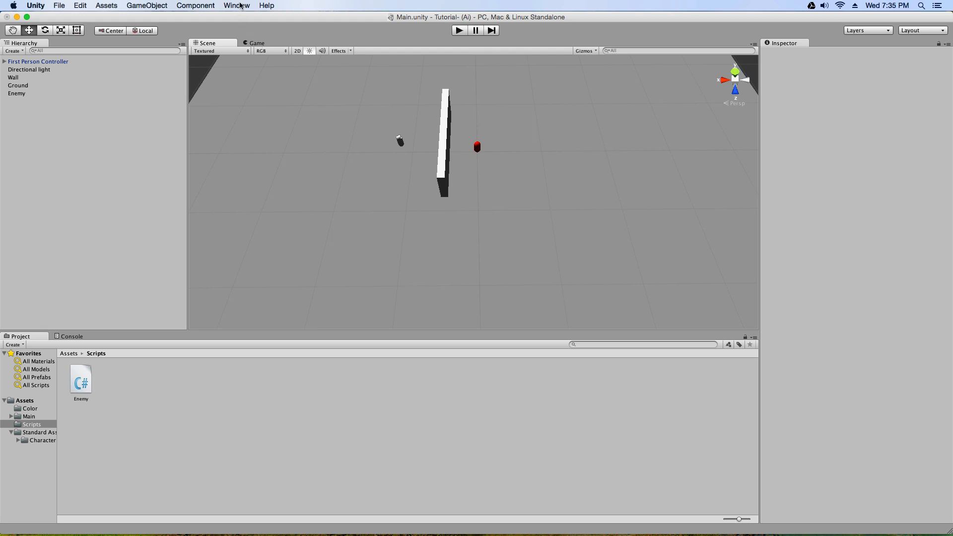
Dock the Navigation window beside the Inspector and confirm Ground is Navigation Static.
left_click(236, 4)
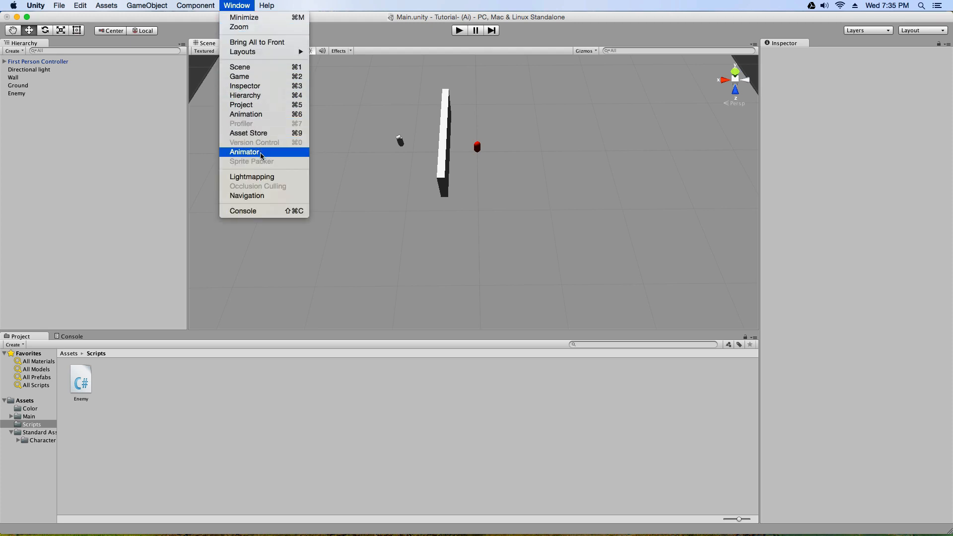
left_click(247, 195)
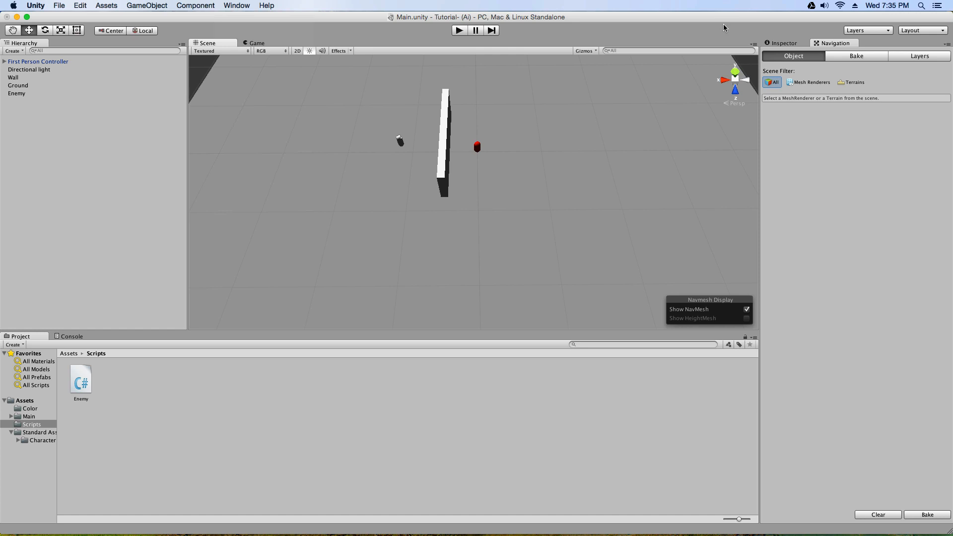
left_click(784, 42)
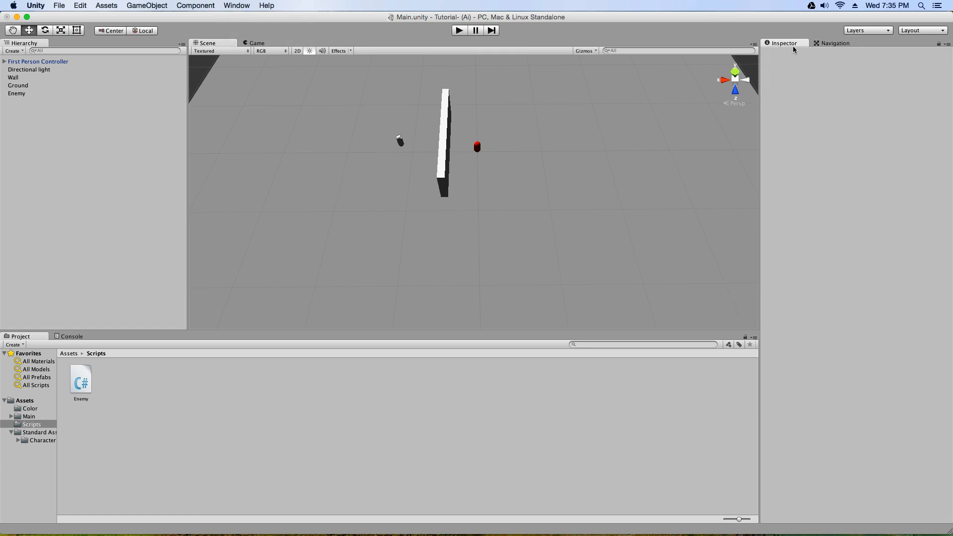
left_click(835, 43)
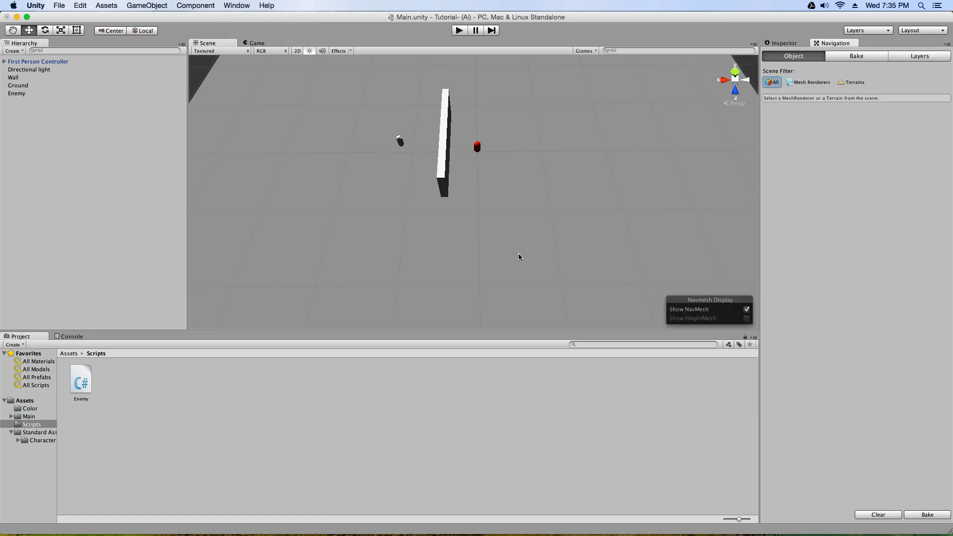
mouse_move(375, 202)
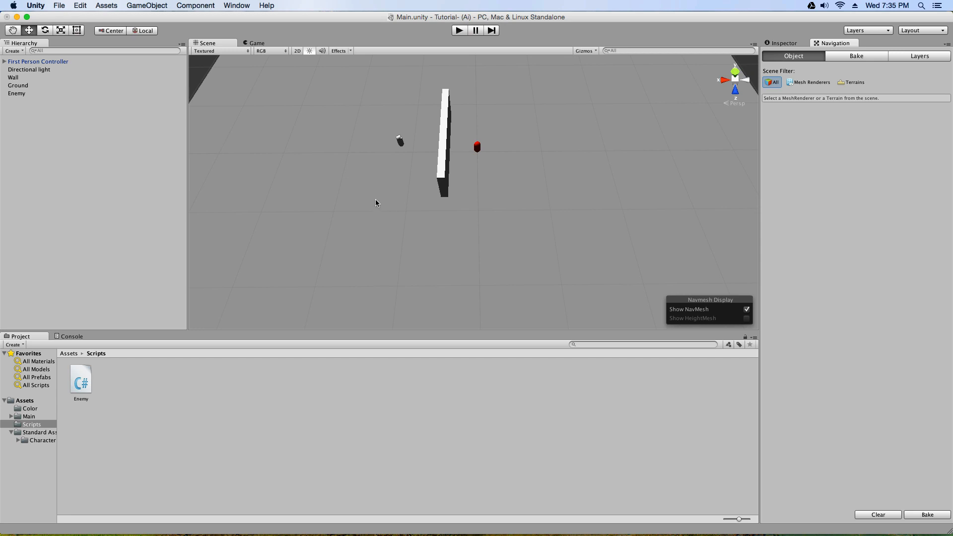
left_click(18, 85)
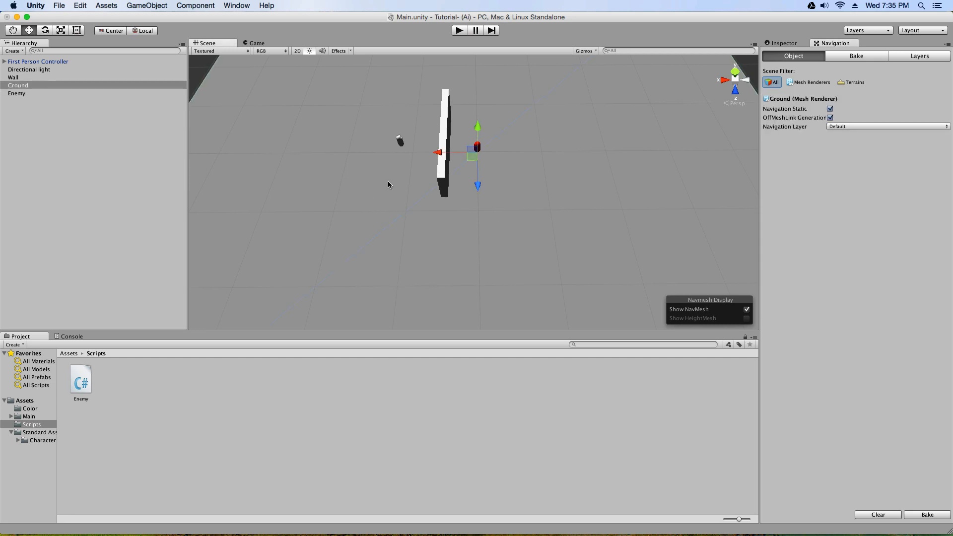
mouse_move(500, 221)
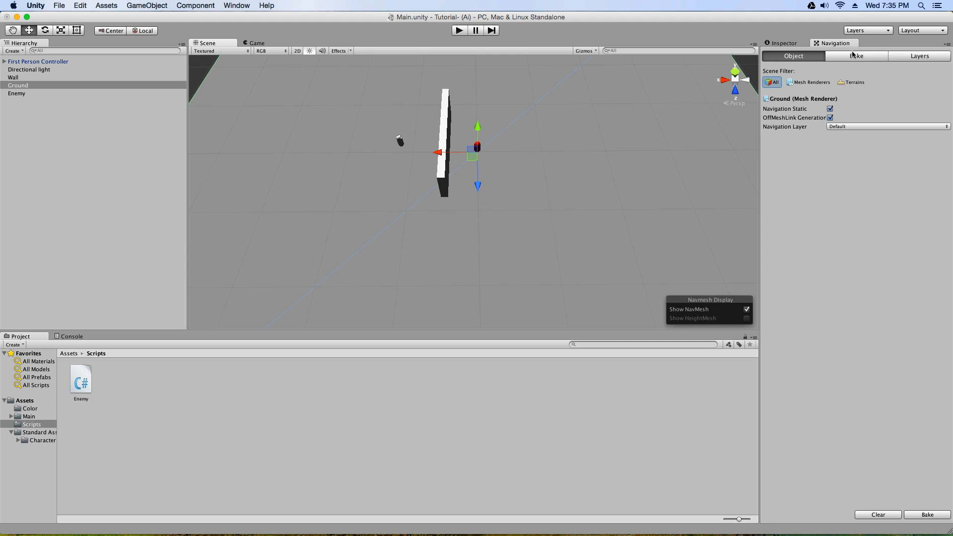
Bake the navmesh from the Navigation window's Bake tab and review the bake settings.
left_click(855, 56)
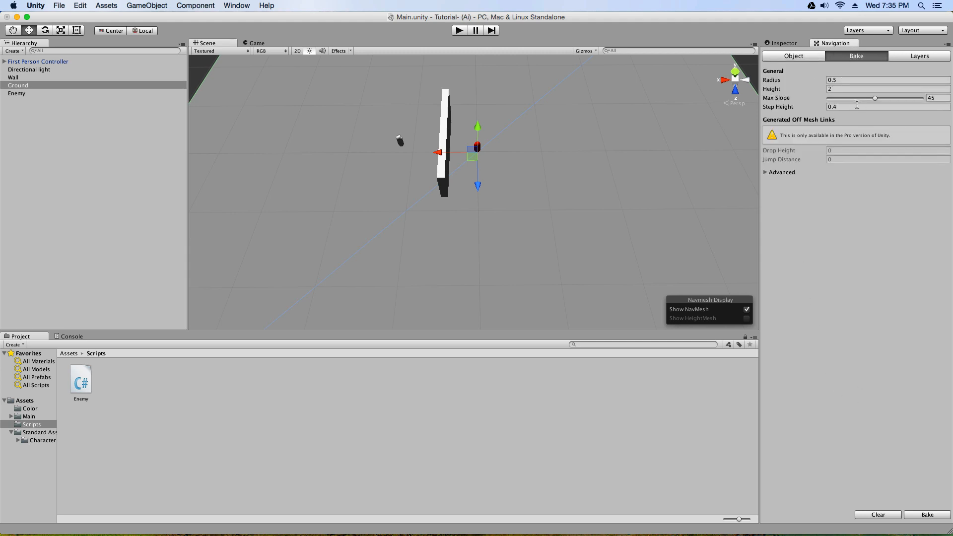
mouse_move(884, 346)
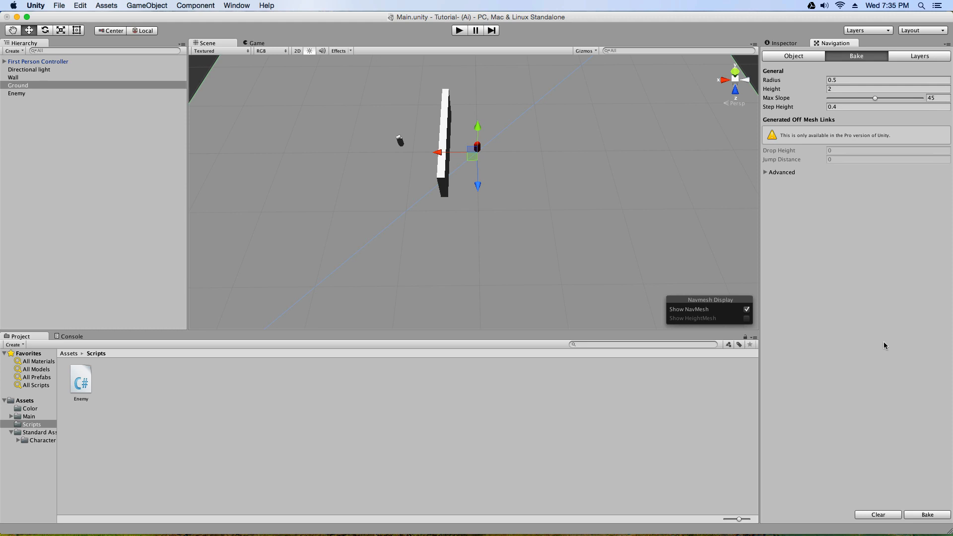
left_click(925, 514)
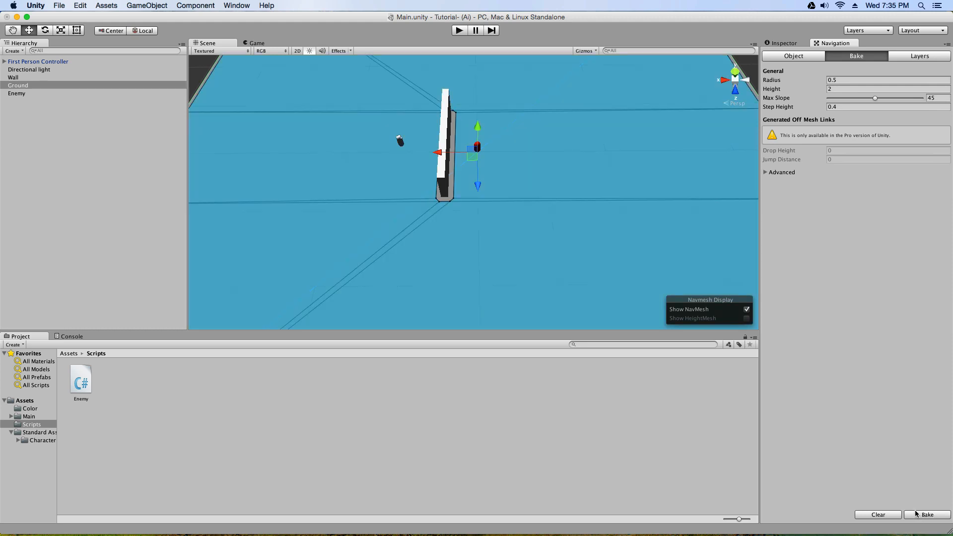
mouse_move(800, 449)
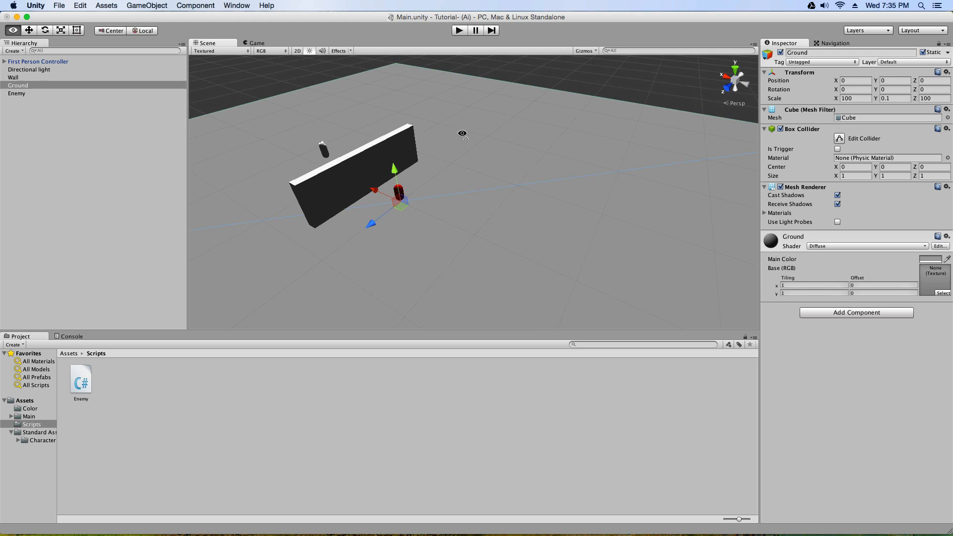
left_click(834, 43)
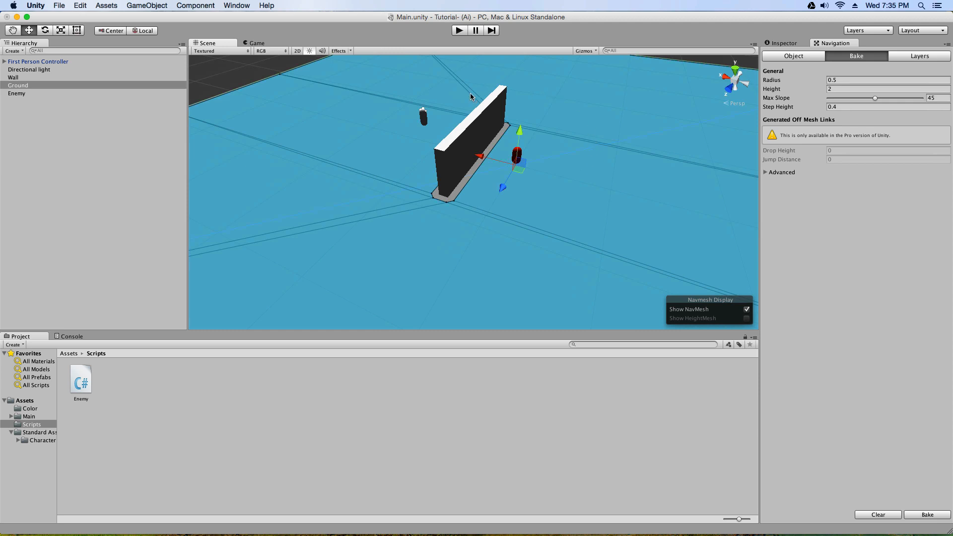
mouse_move(579, 183)
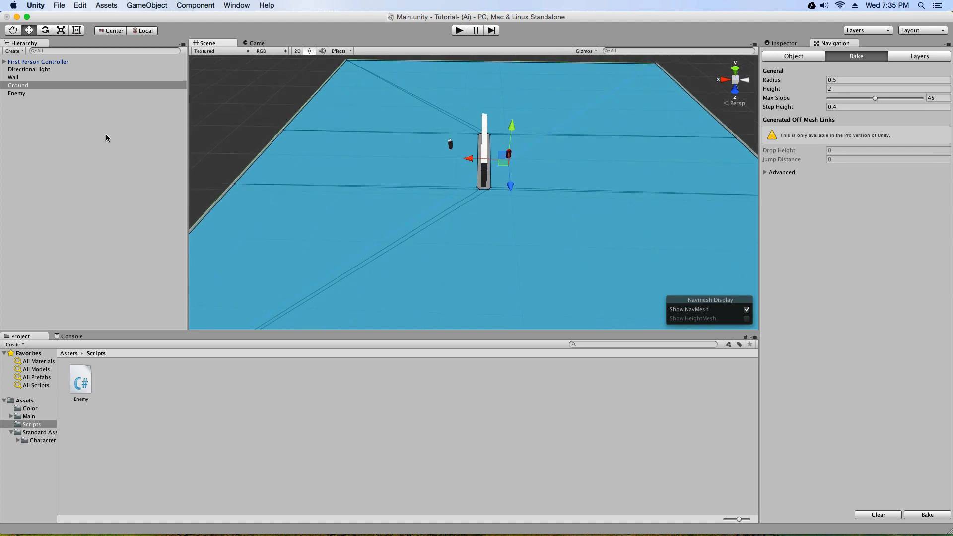
Select Enemy and open Enemy.cs in MonoDevelop to read the NavMeshAgent chase code.
left_click(17, 93)
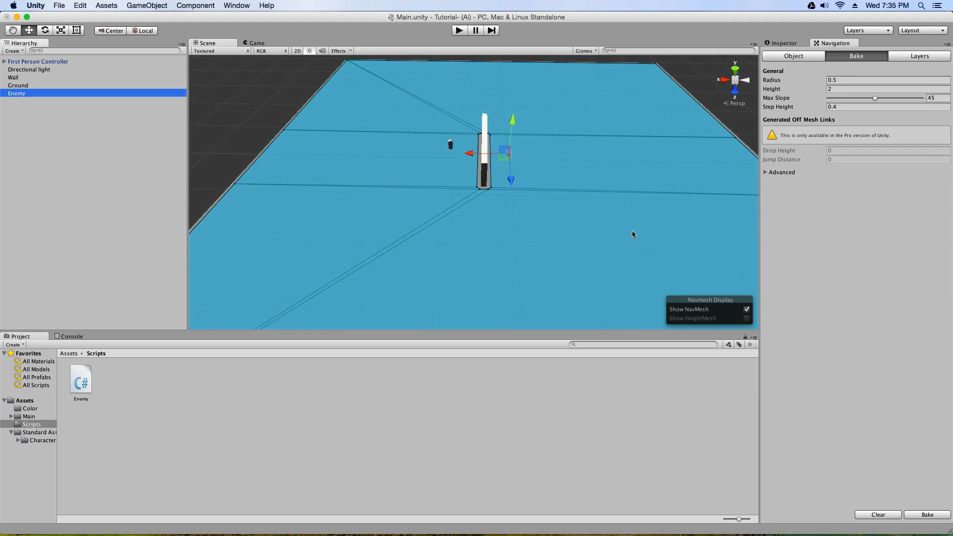
left_click(783, 42)
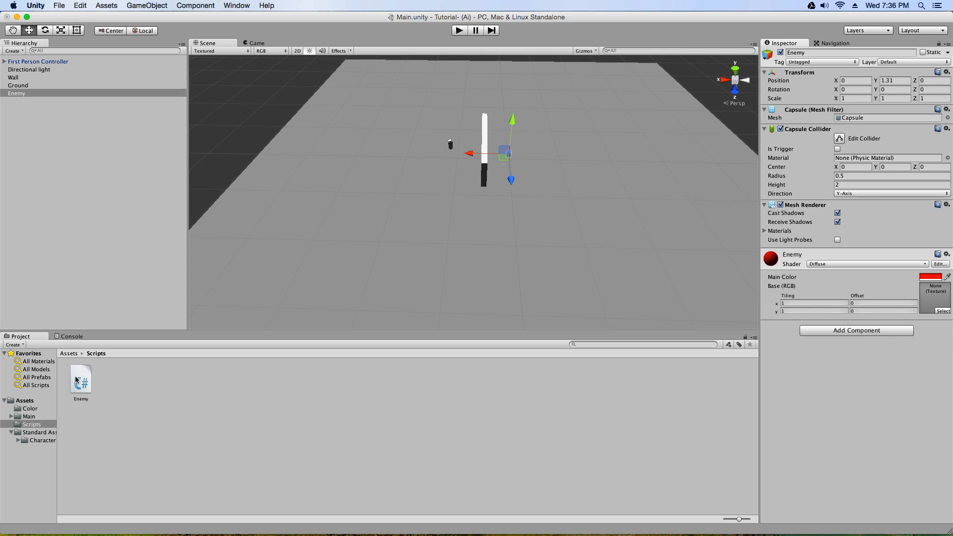
double_click(81, 376)
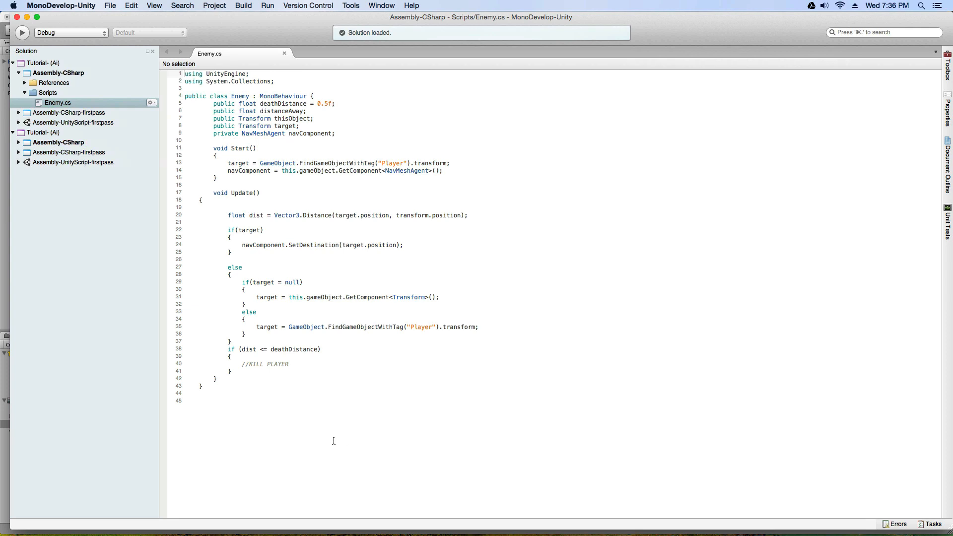
mouse_move(322, 405)
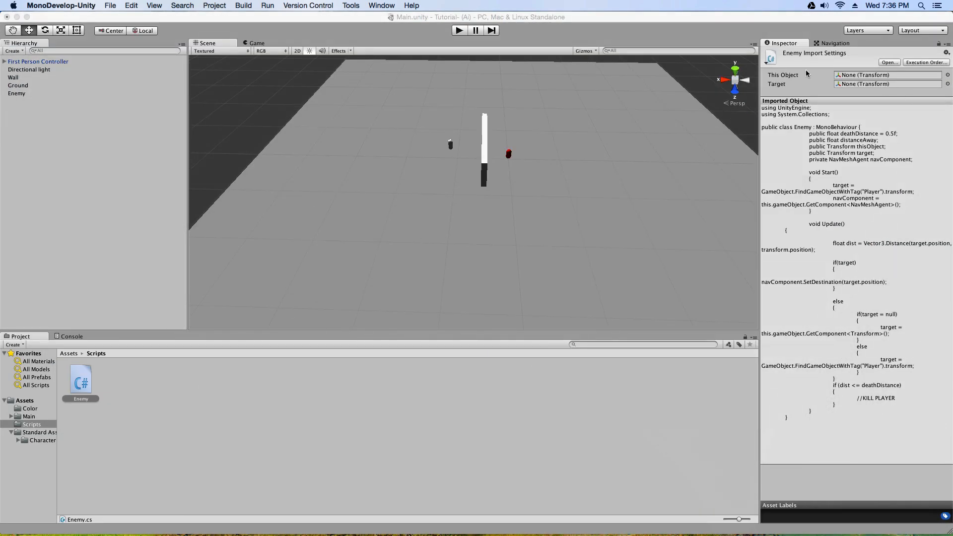
Assign First Person Controller as the Enemy script's Target.
left_click(16, 93)
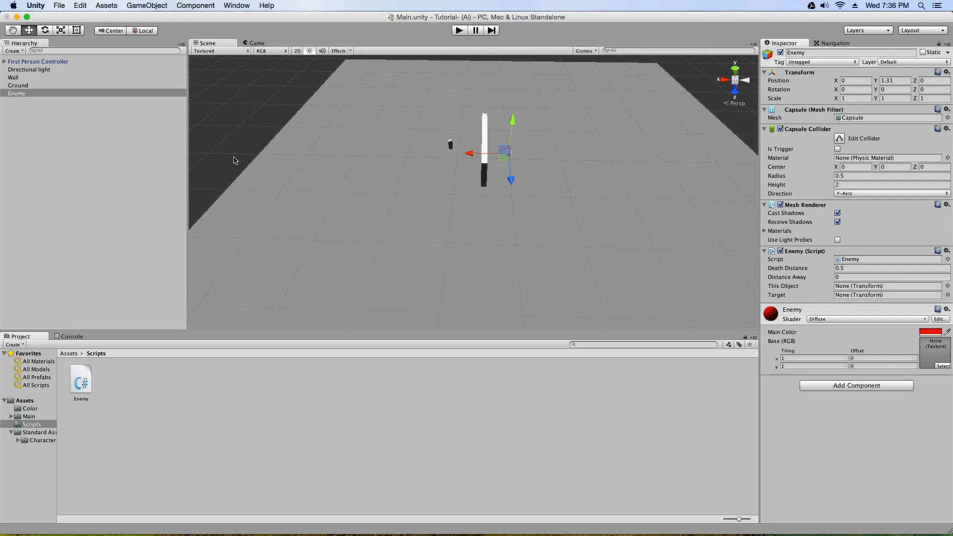
mouse_move(25, 93)
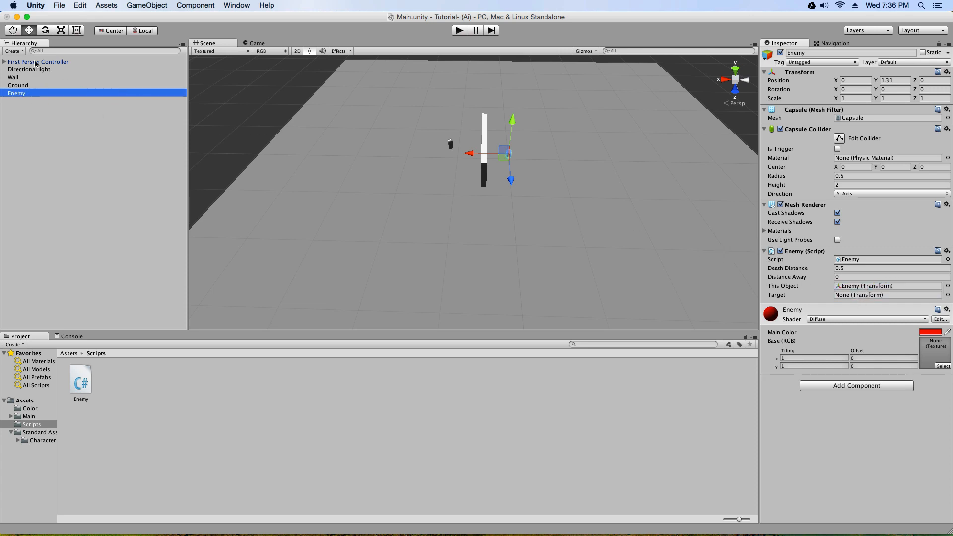
left_click(887, 295)
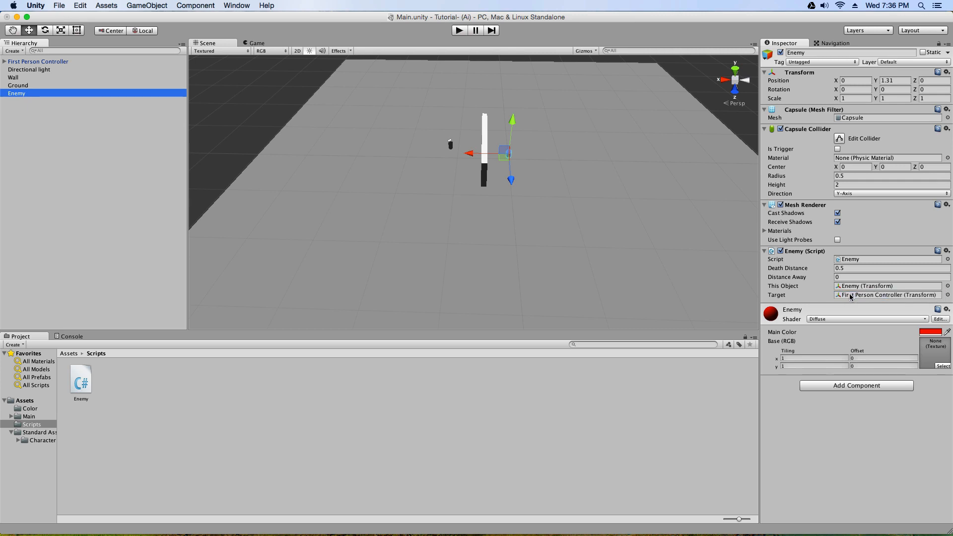
mouse_move(844, 393)
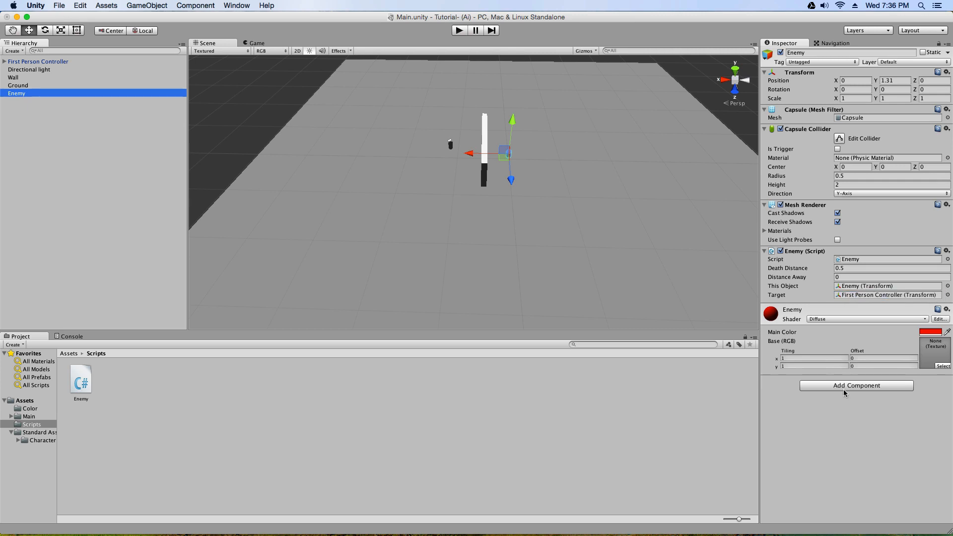
left_click(855, 385)
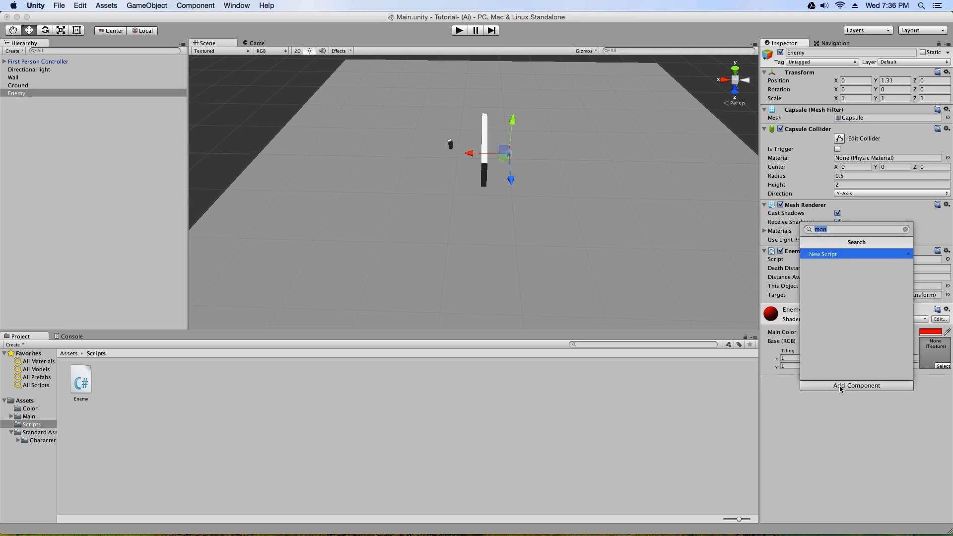
Search 'ne' in Add Component and add a Nav Mesh Agent to Enemy.
type("ne")
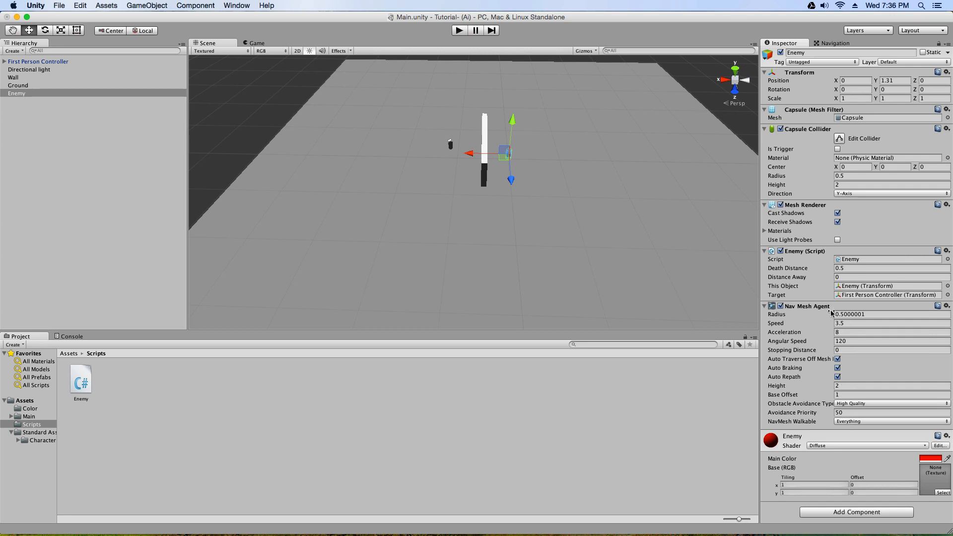
mouse_move(825, 326)
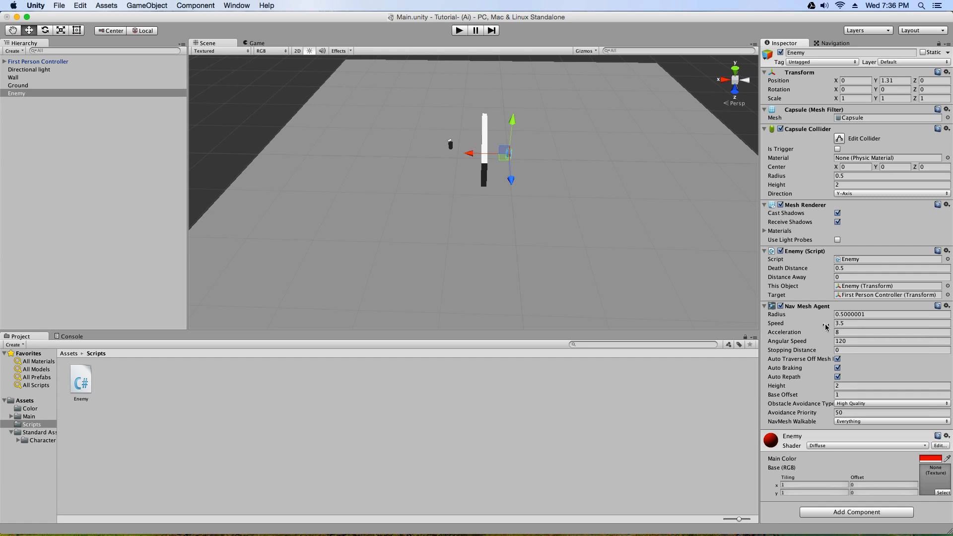
mouse_move(831, 333)
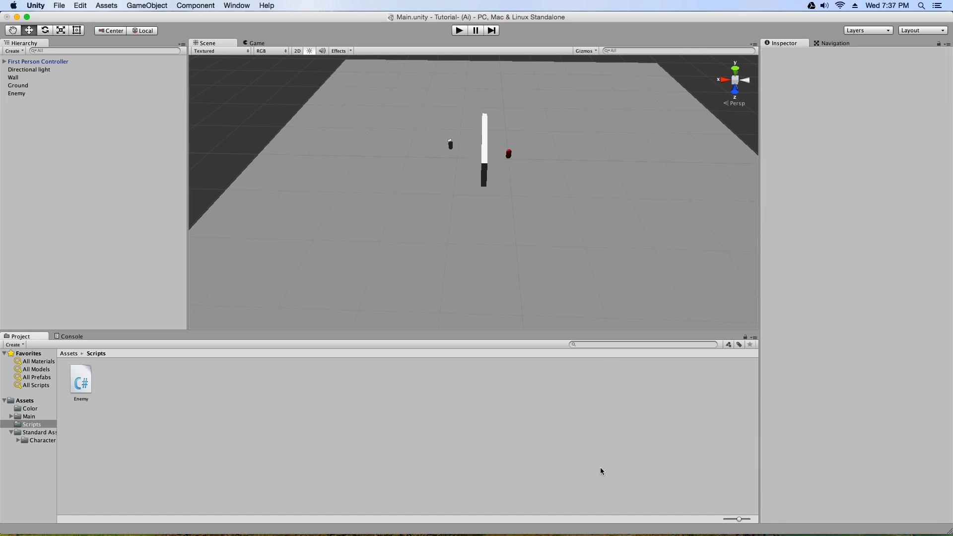
mouse_move(28, 95)
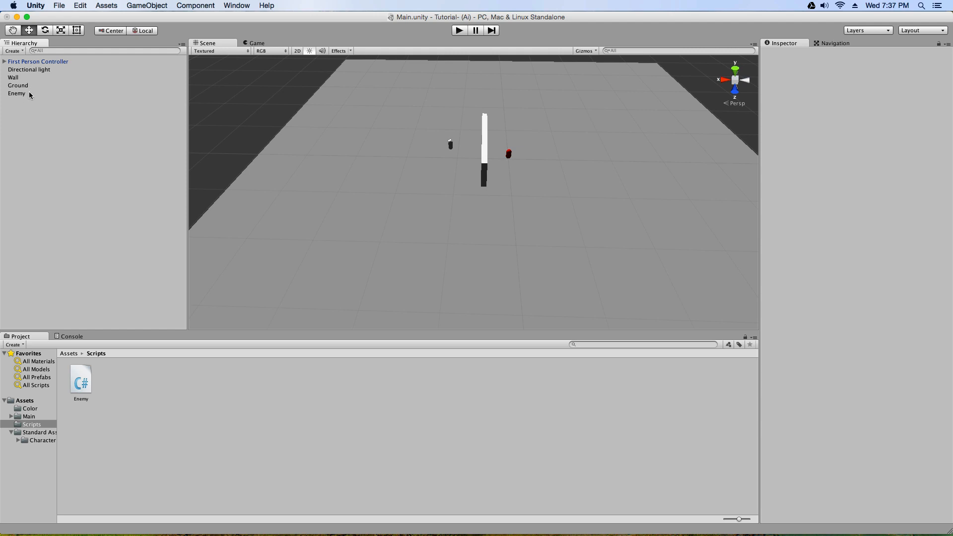
Select Enemy and set its Tag to Player.
left_click(17, 93)
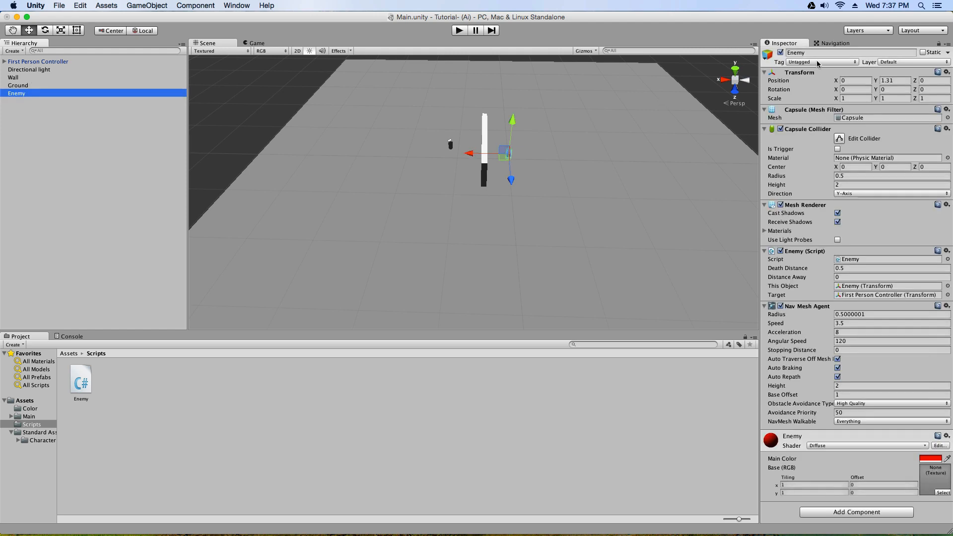
left_click(820, 61)
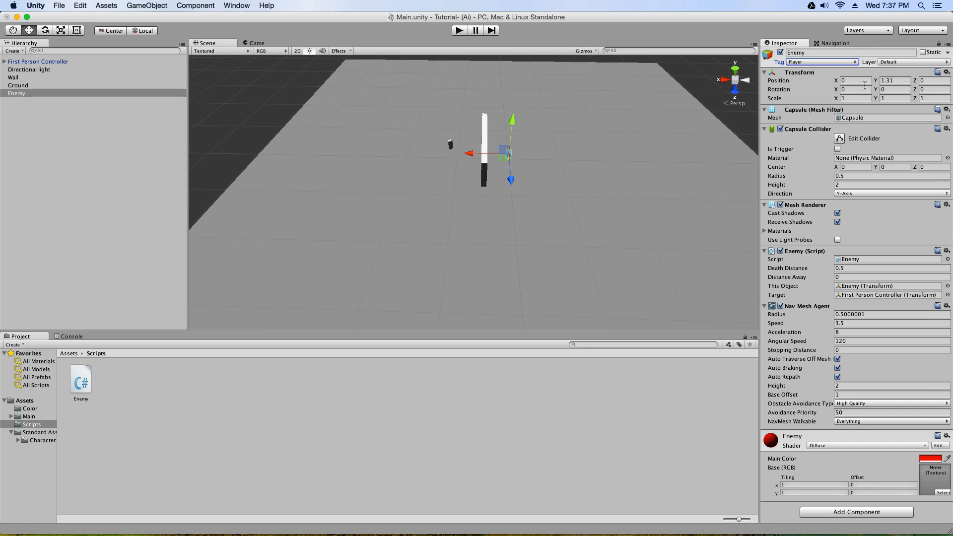
left_click(820, 61)
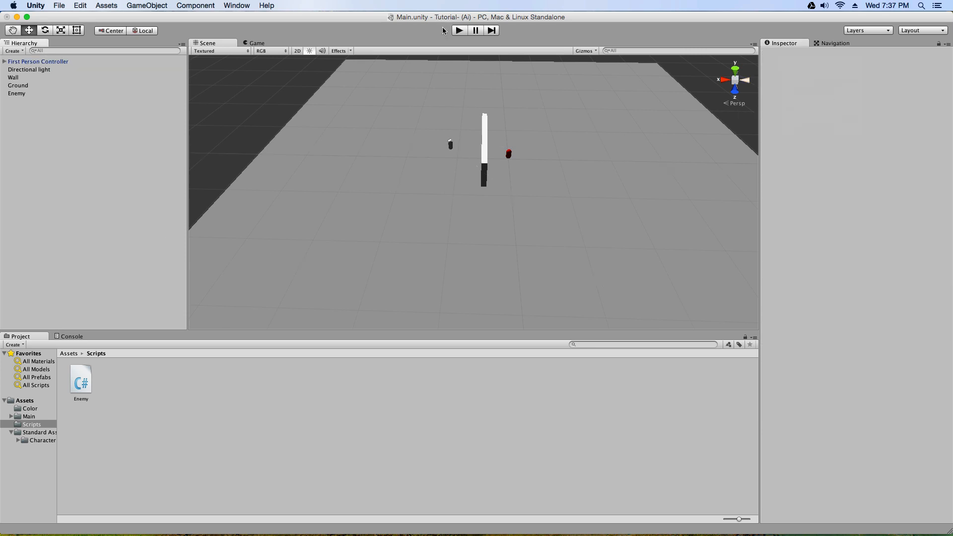
left_click(459, 30)
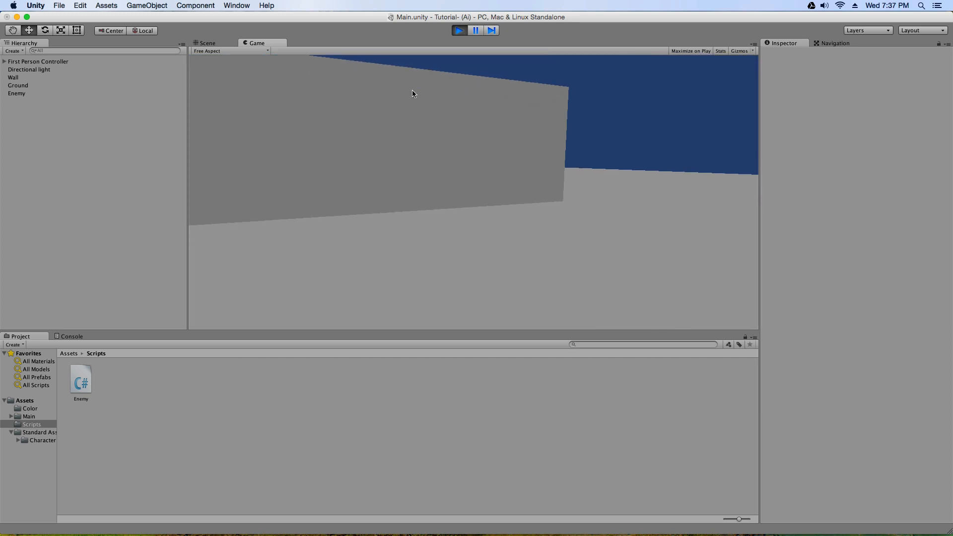
left_click(207, 43)
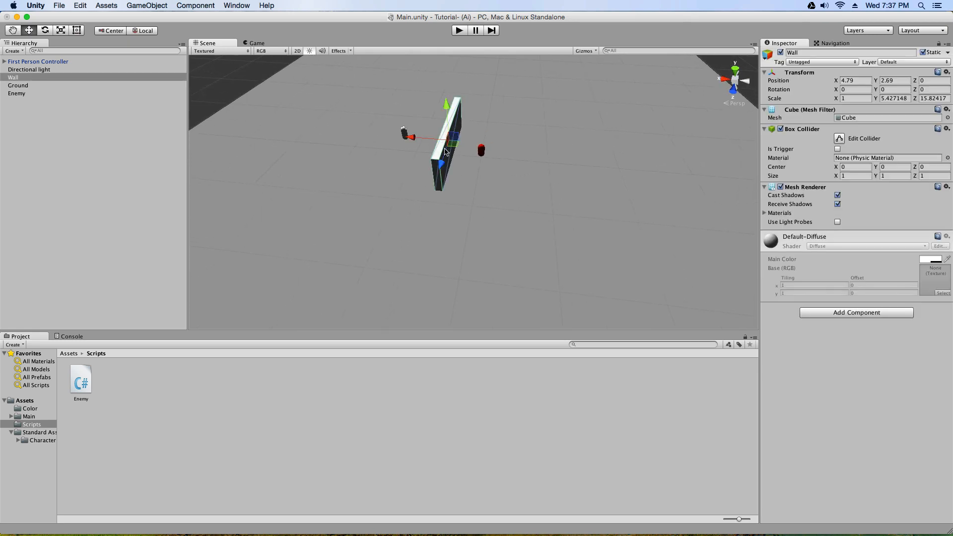
mouse_move(425, 144)
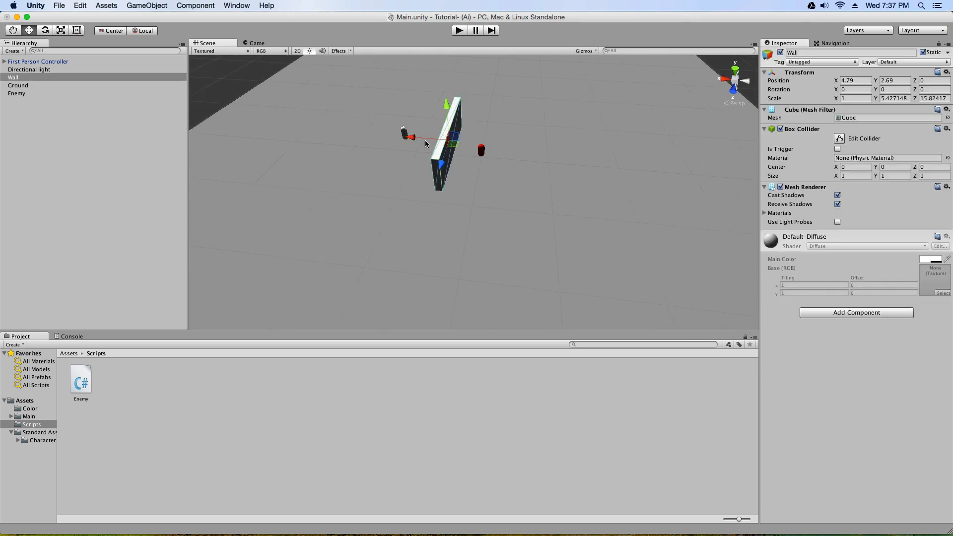
mouse_move(429, 157)
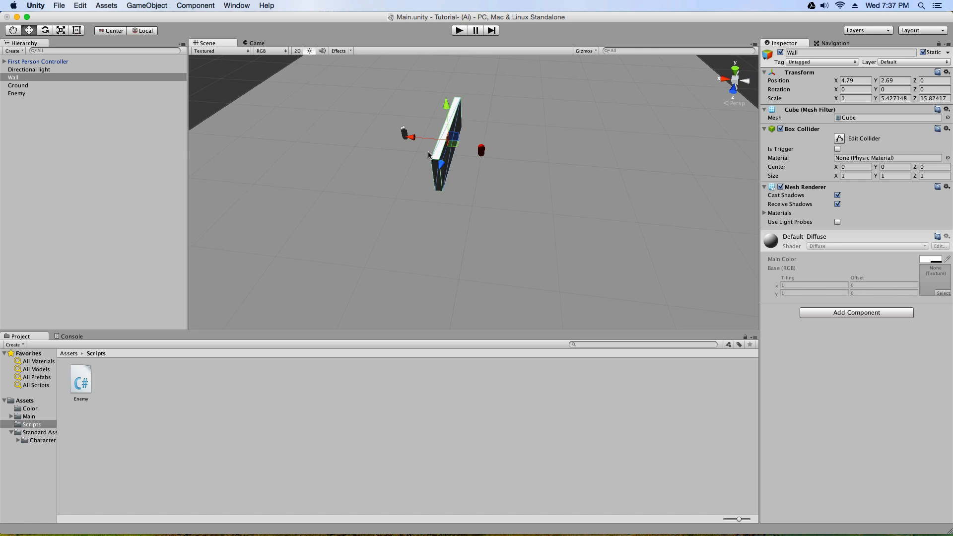
mouse_move(447, 157)
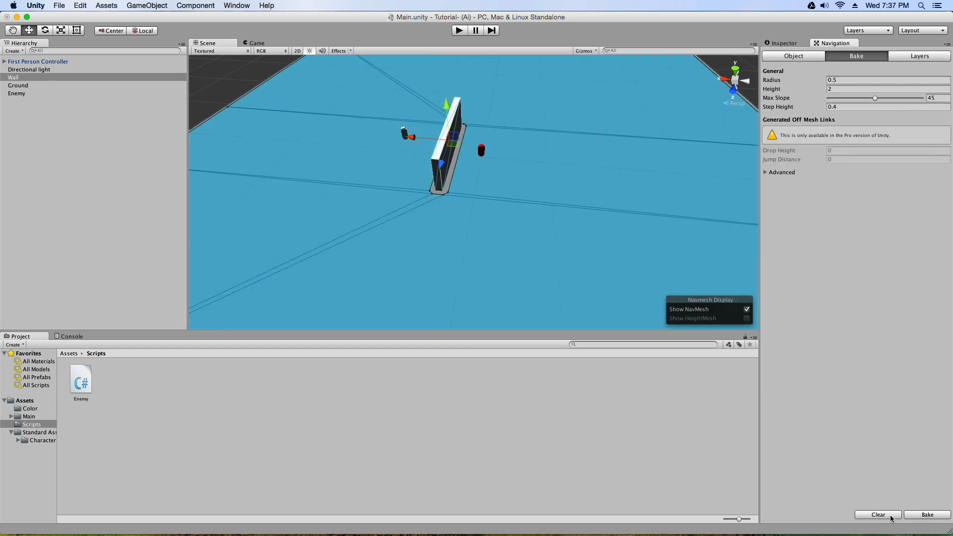
Rebake the navmesh around the static Wall, then view the Wall's Inspector.
left_click(876, 514)
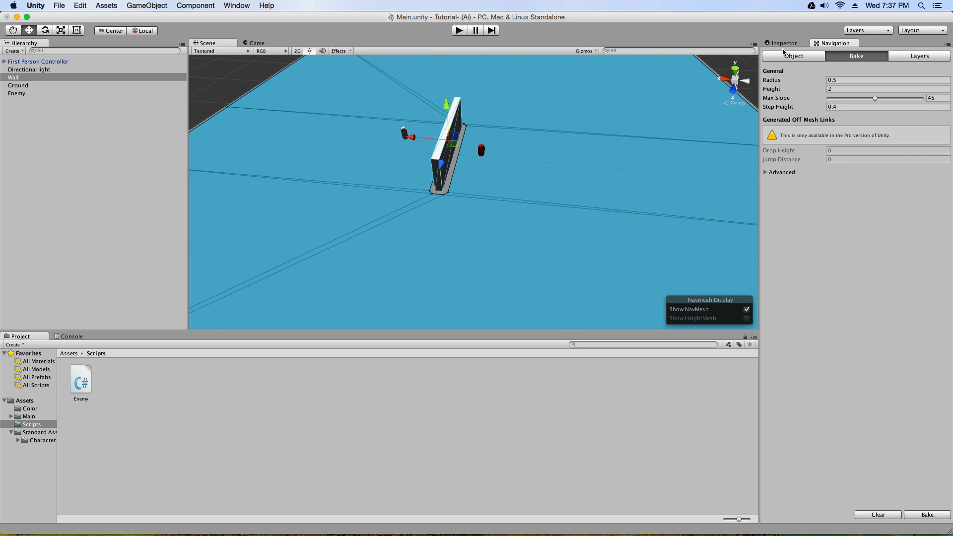
left_click(783, 43)
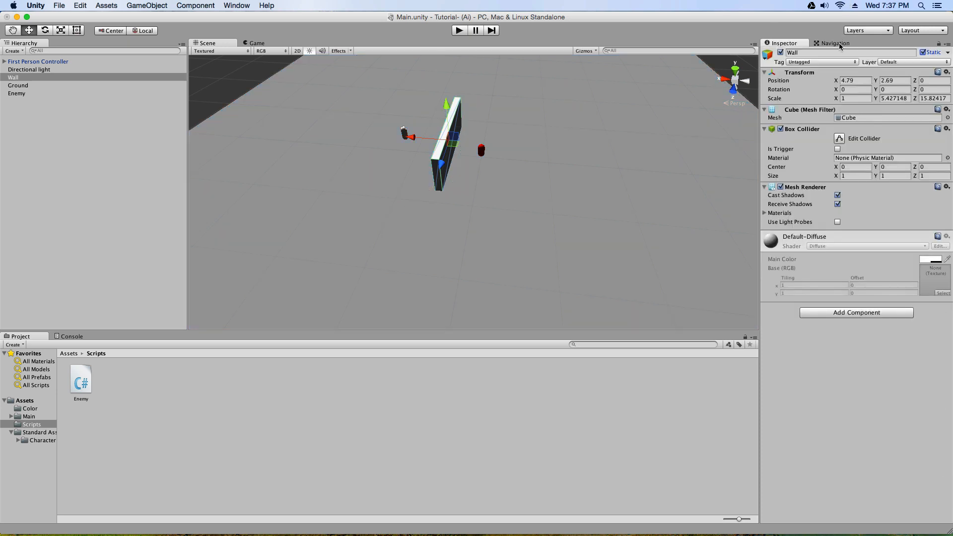
mouse_move(577, 269)
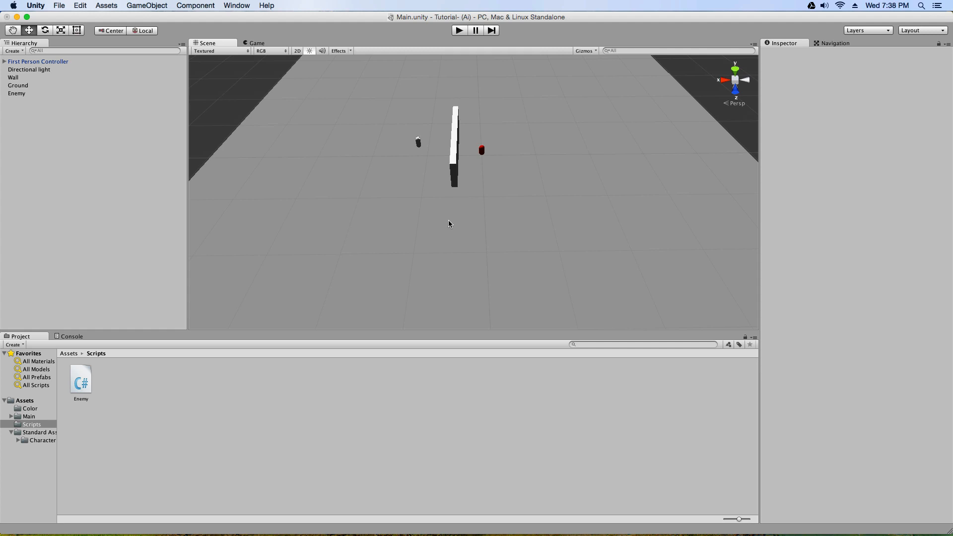
Preview the Enemy.cs source in the Inspector from the Scripts folder.
left_click(81, 377)
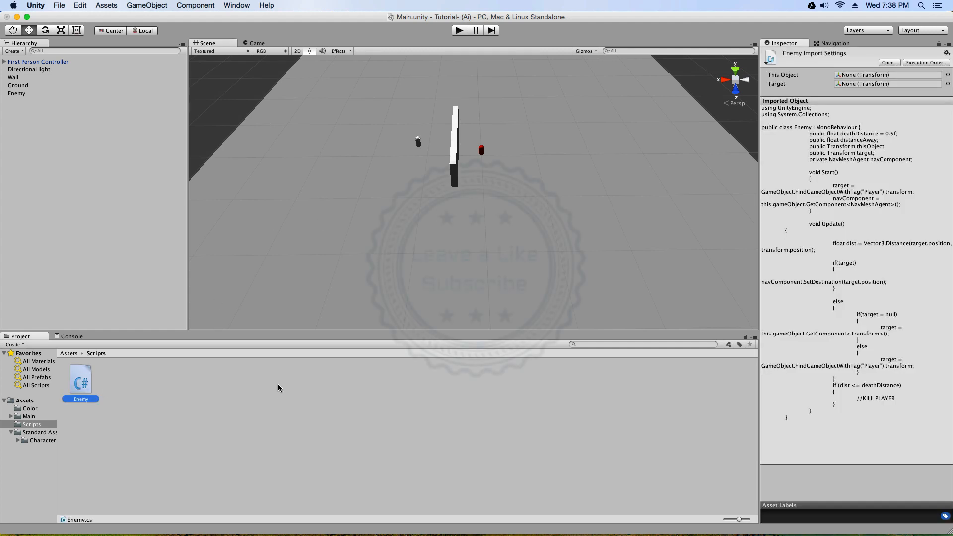
mouse_move(393, 227)
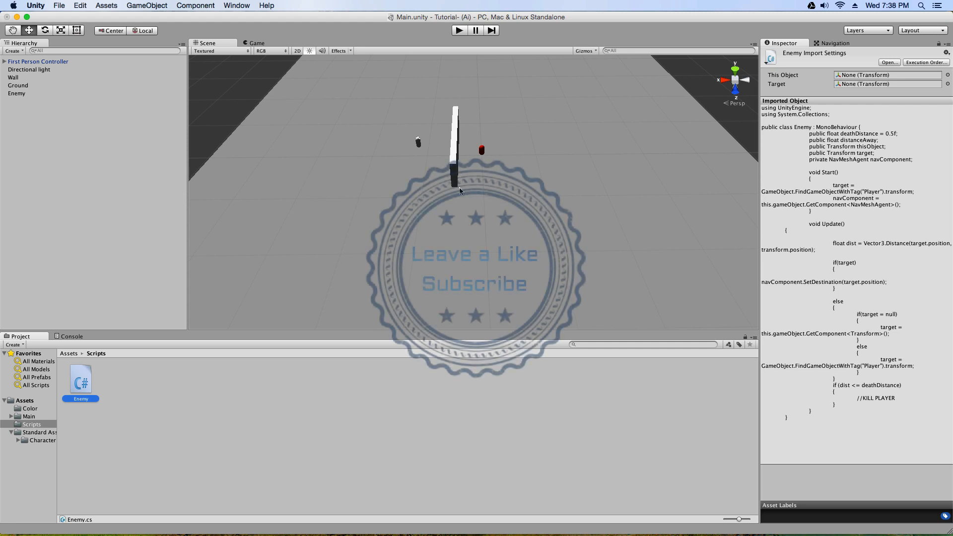
mouse_move(400, 203)
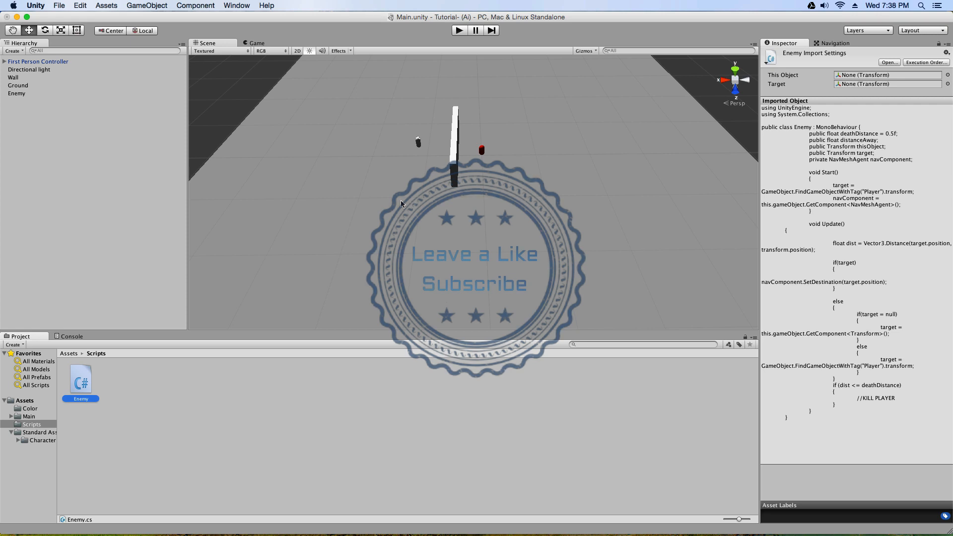